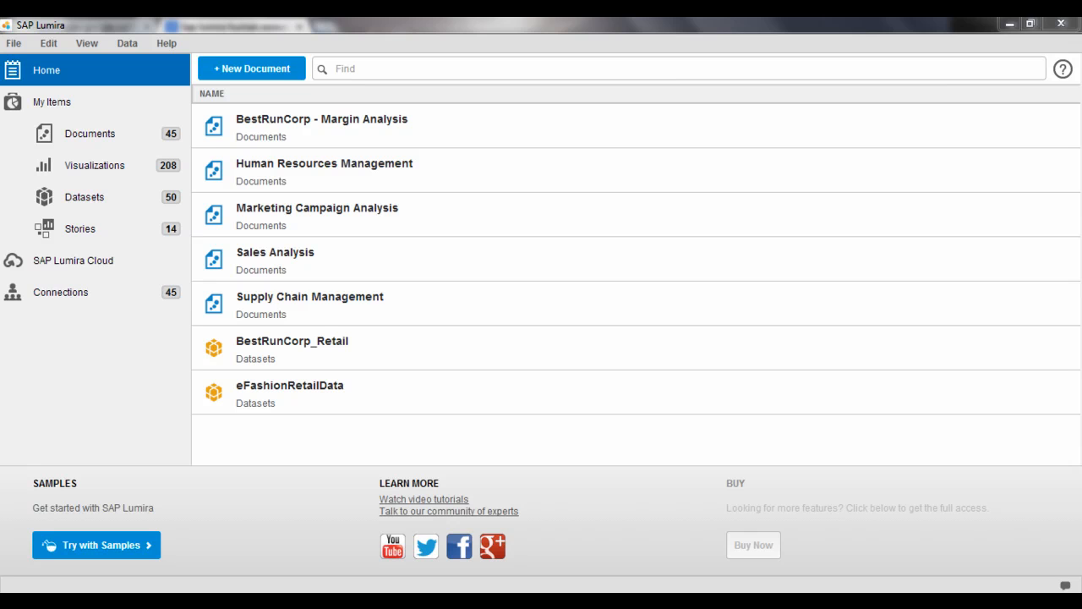
Step: Select the Human Resources Management document in the Home page list
left_click(317, 214)
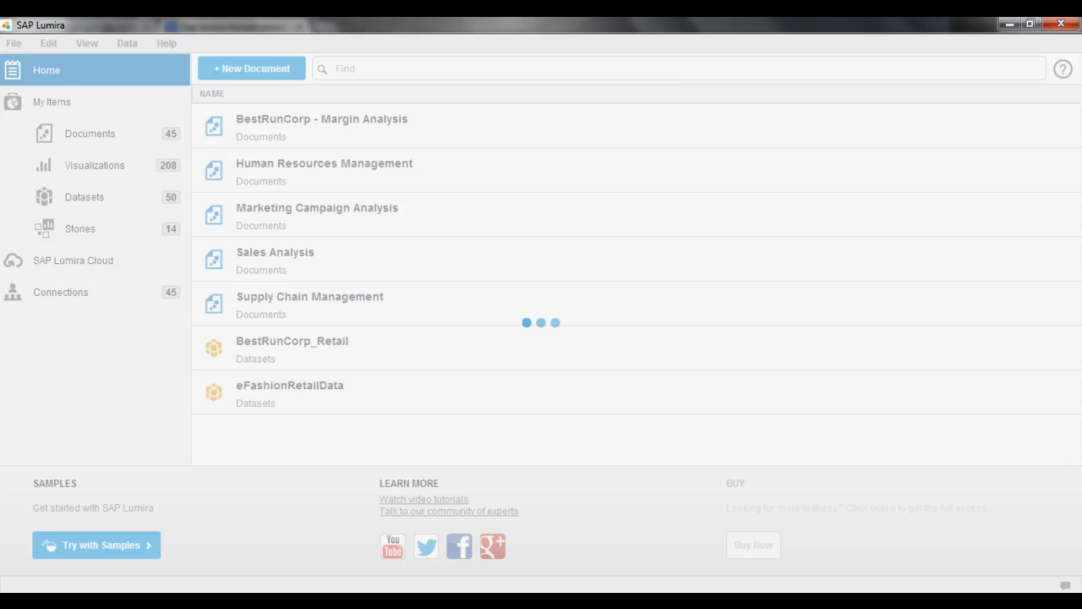
Step: Open Human Resources Management and show its HCM employee turnover data in Prepare
double_click(324, 163)
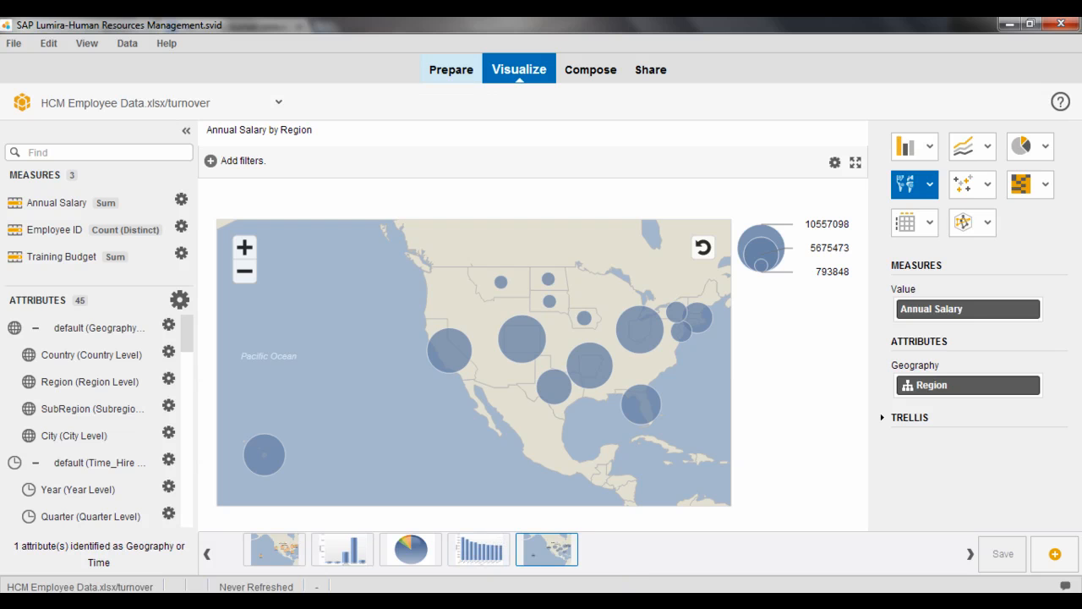
left_click(455, 69)
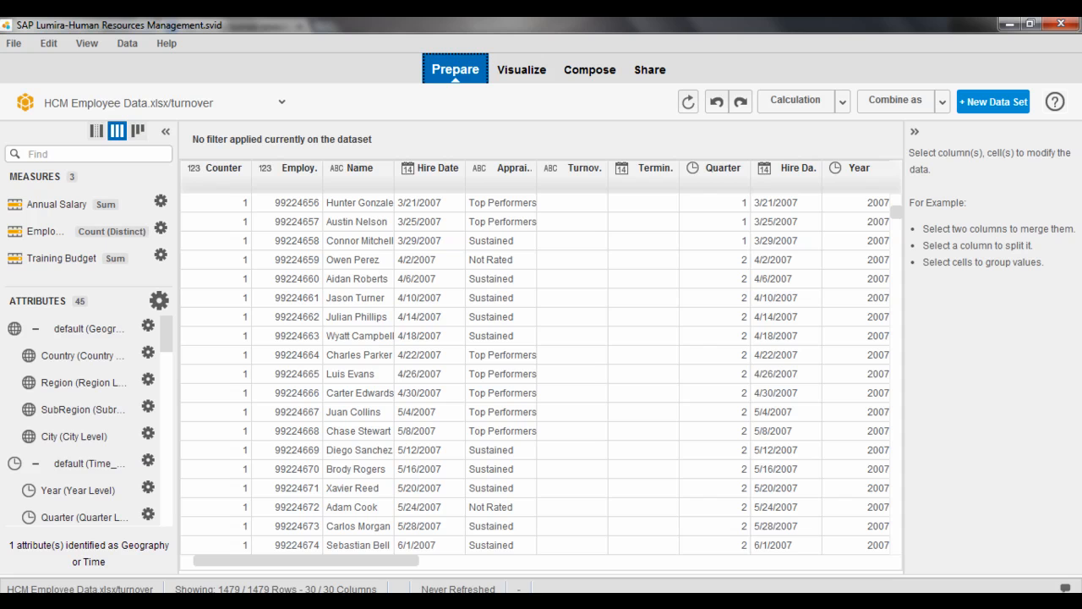
left_click(298, 168)
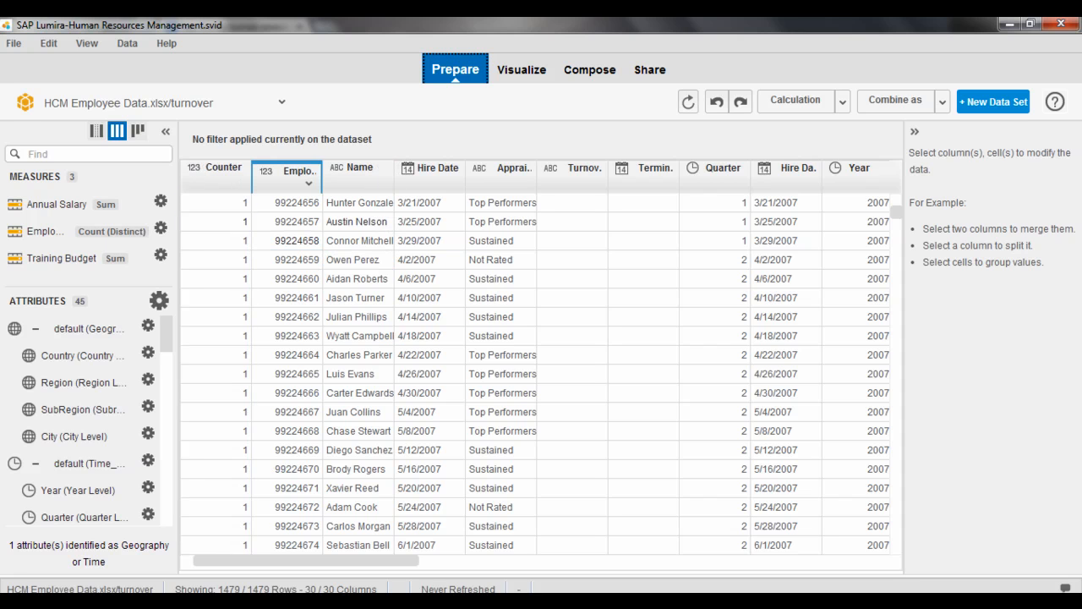
left_click(359, 241)
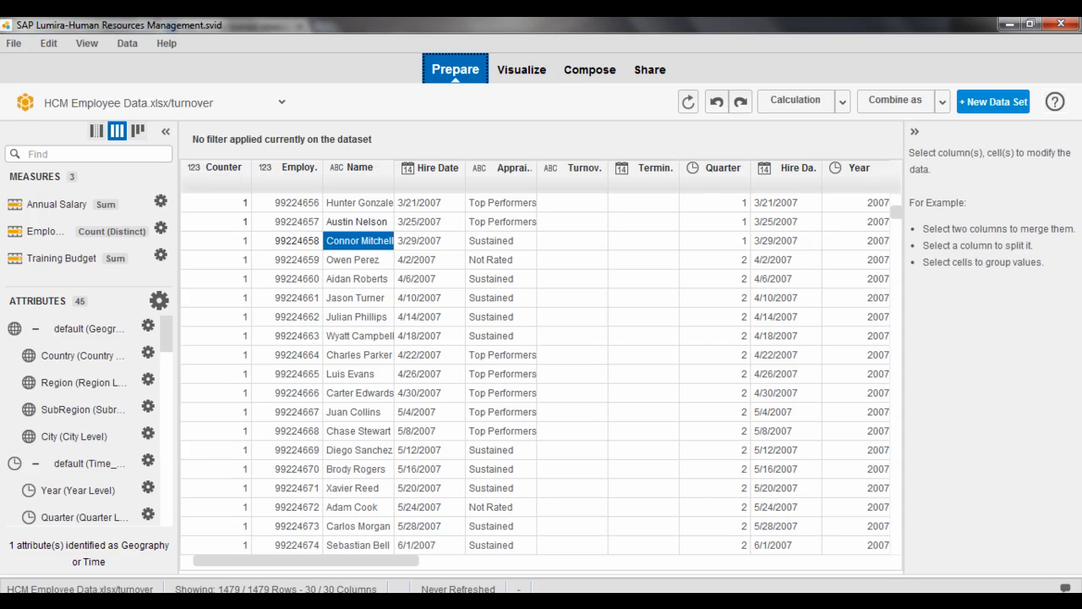
left_click(419, 297)
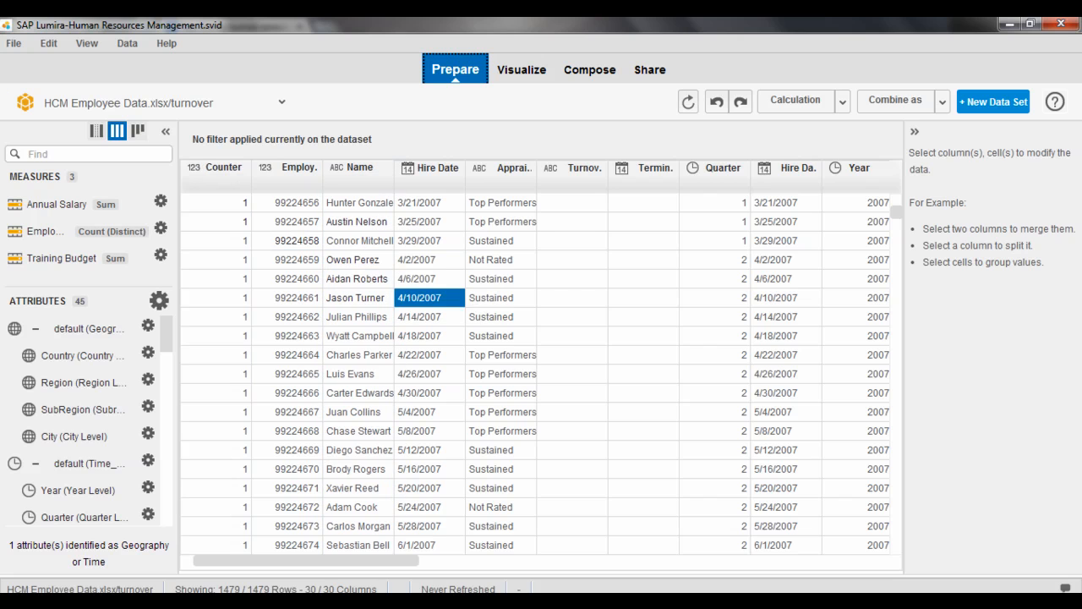
left_click(491, 260)
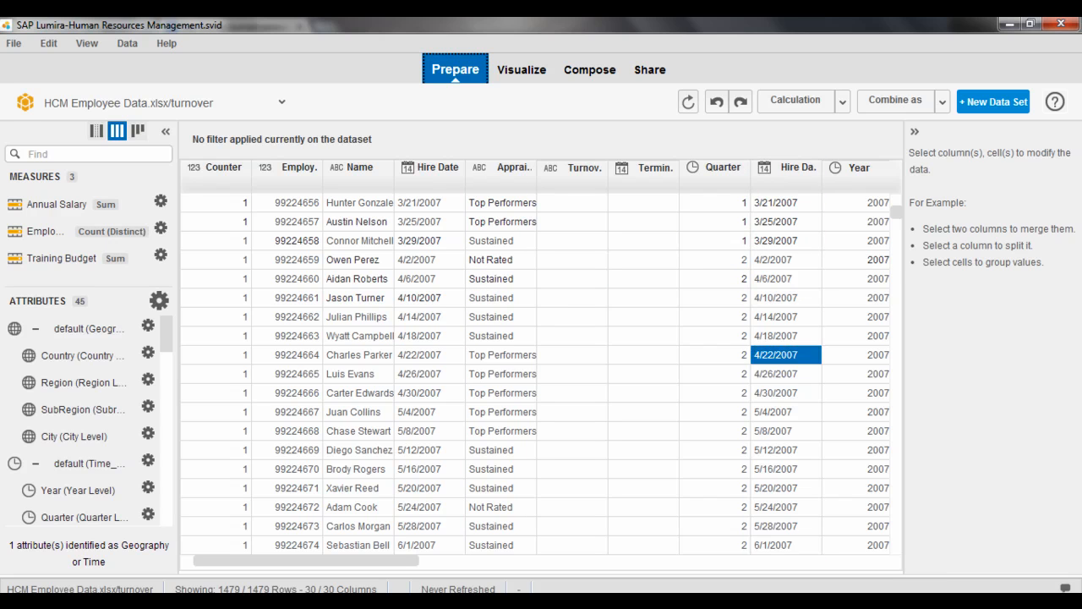
Step: Show the Hire Date column's values and actions, then return to the Annual Salary map
left_click(644, 166)
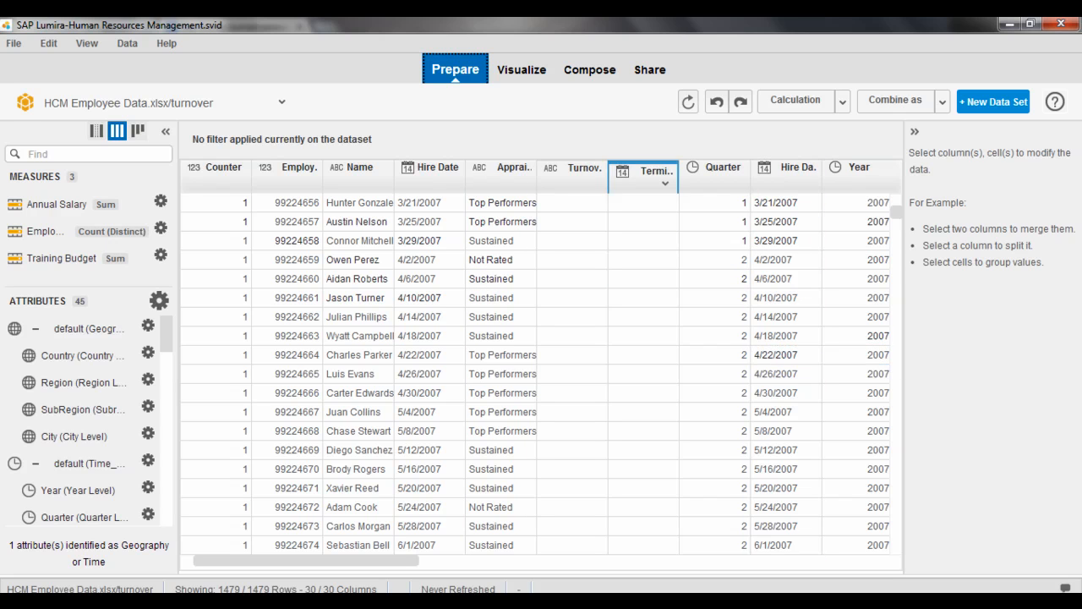
left_click(431, 167)
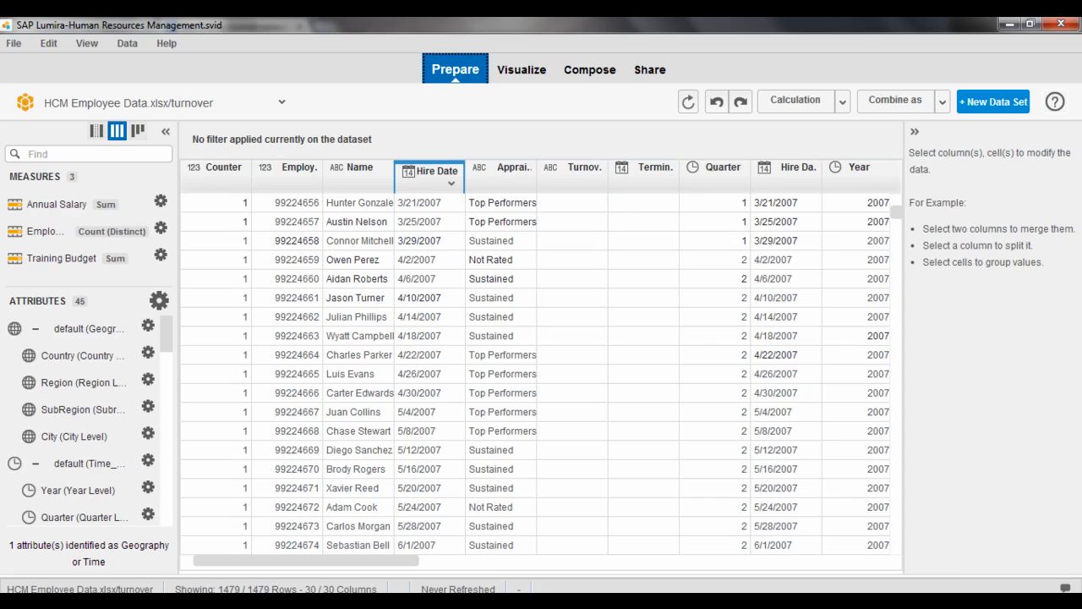
left_click(435, 166)
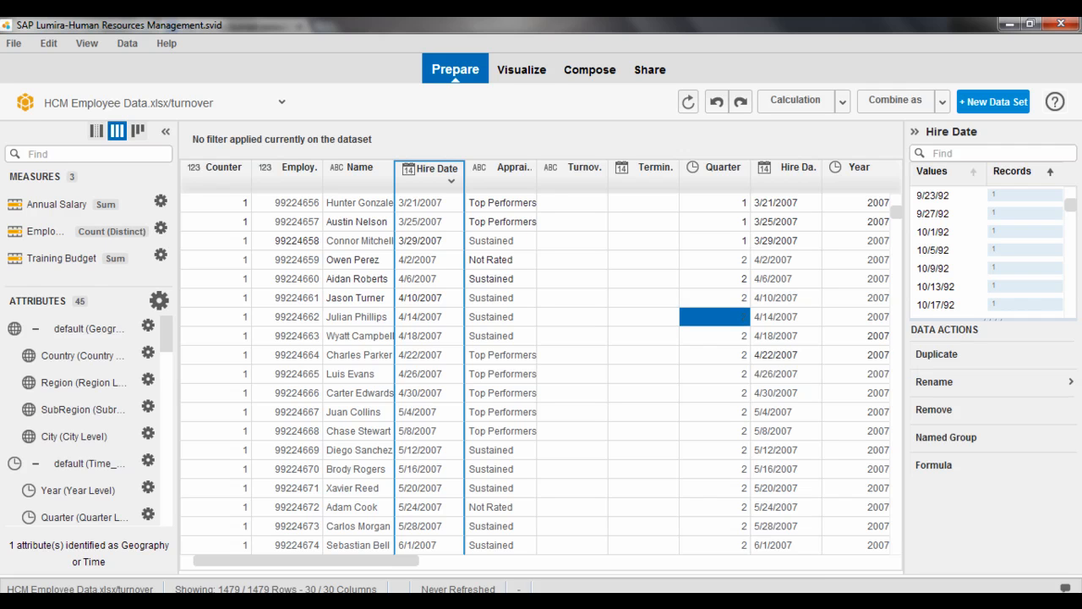
left_click(521, 70)
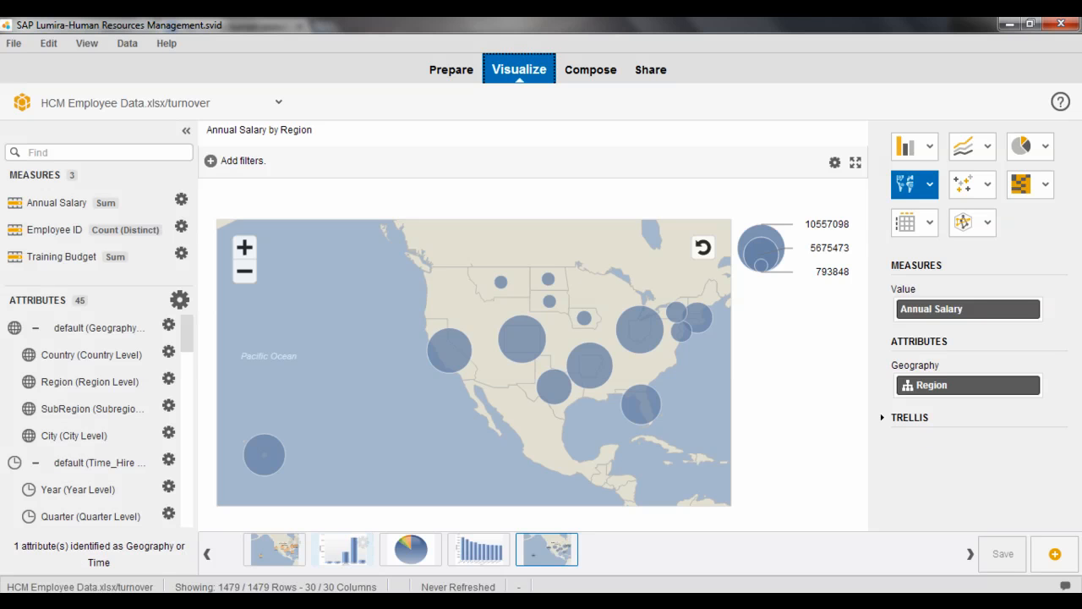
Step: Open the Training Budget by Appraisal Rating column chart
left_click(906, 146)
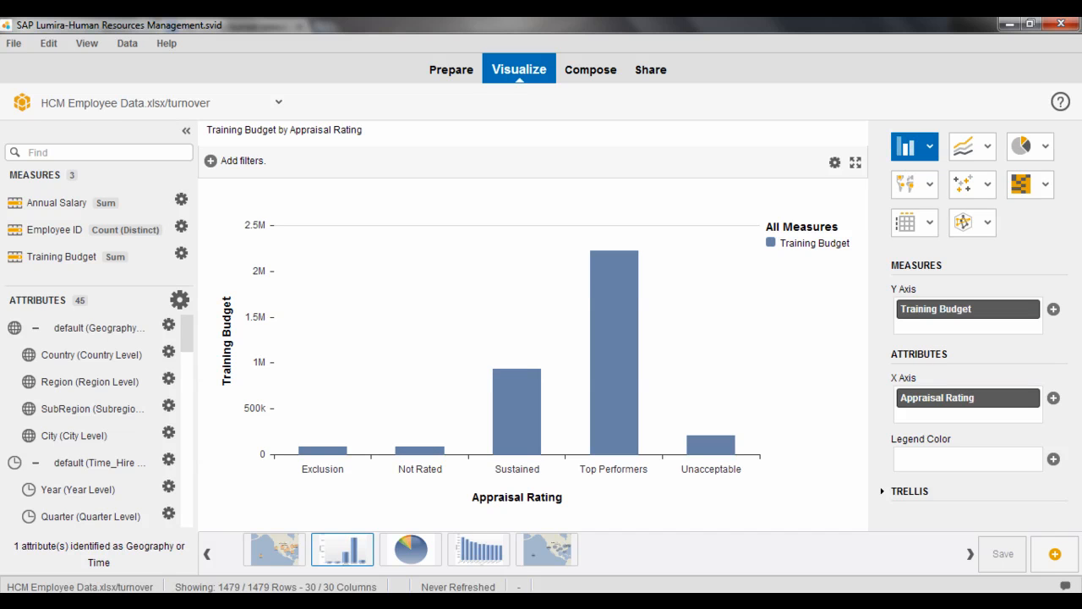
mouse_move(613, 338)
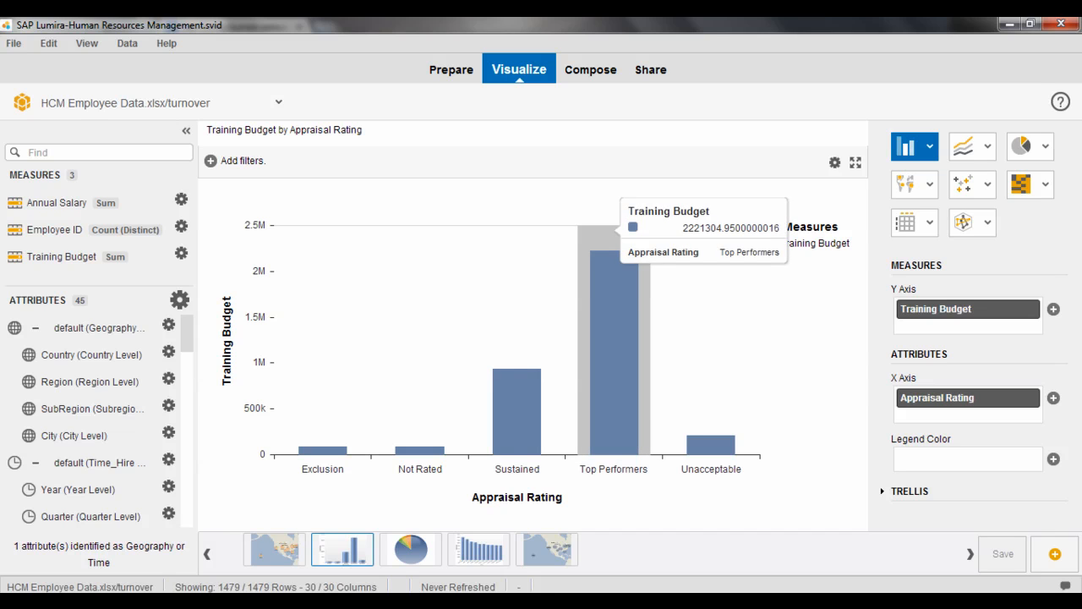
mouse_move(420, 380)
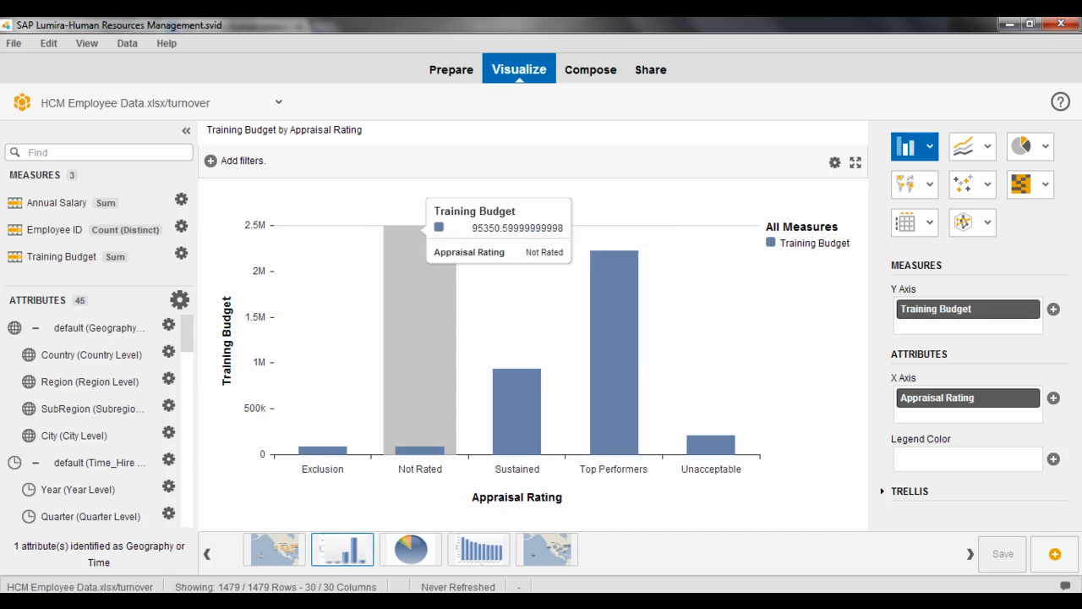
mouse_move(517, 380)
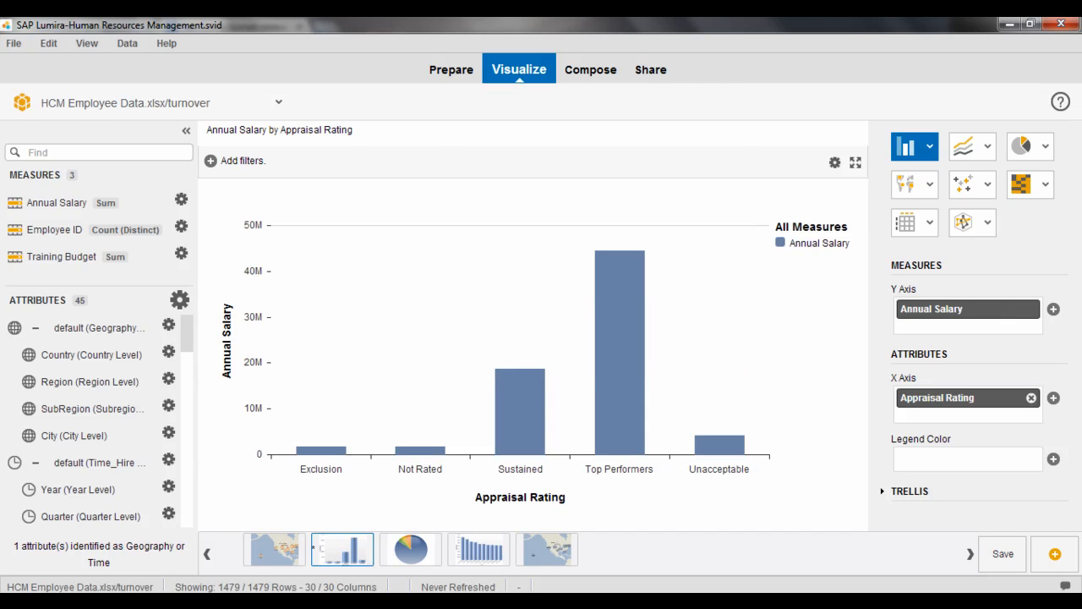
mouse_move(719, 440)
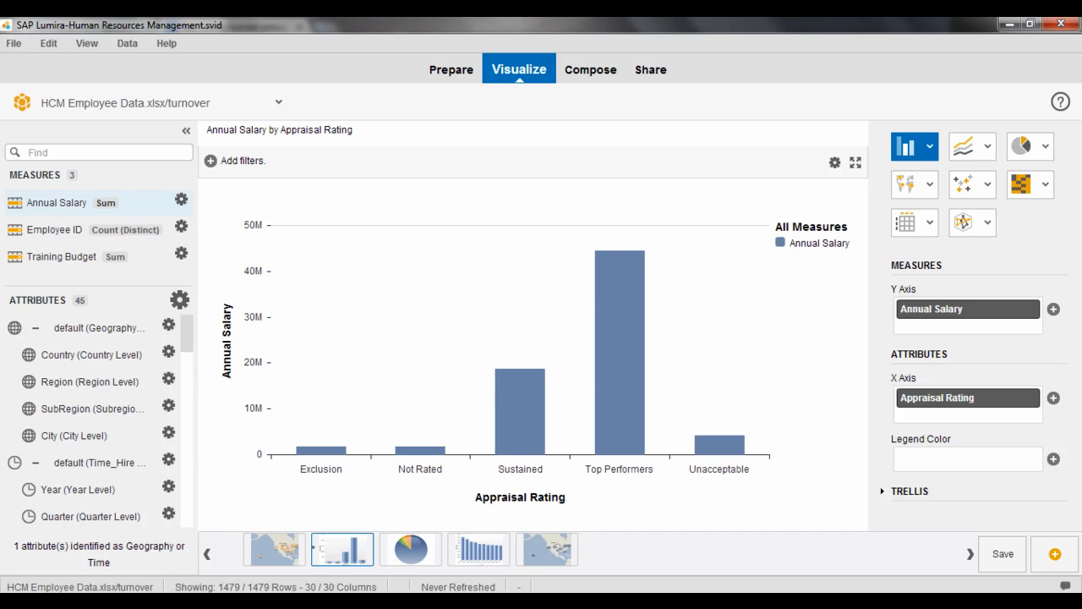
mouse_move(56, 202)
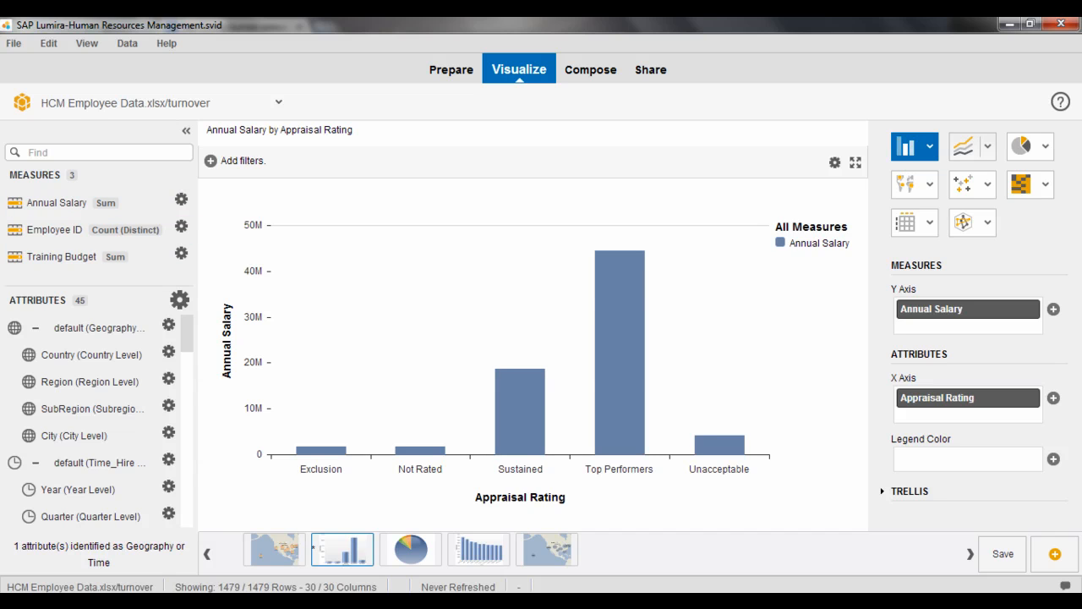
Step: Change the appraisal rating chart to a Line Chart, then browse the column chart types
left_click(964, 146)
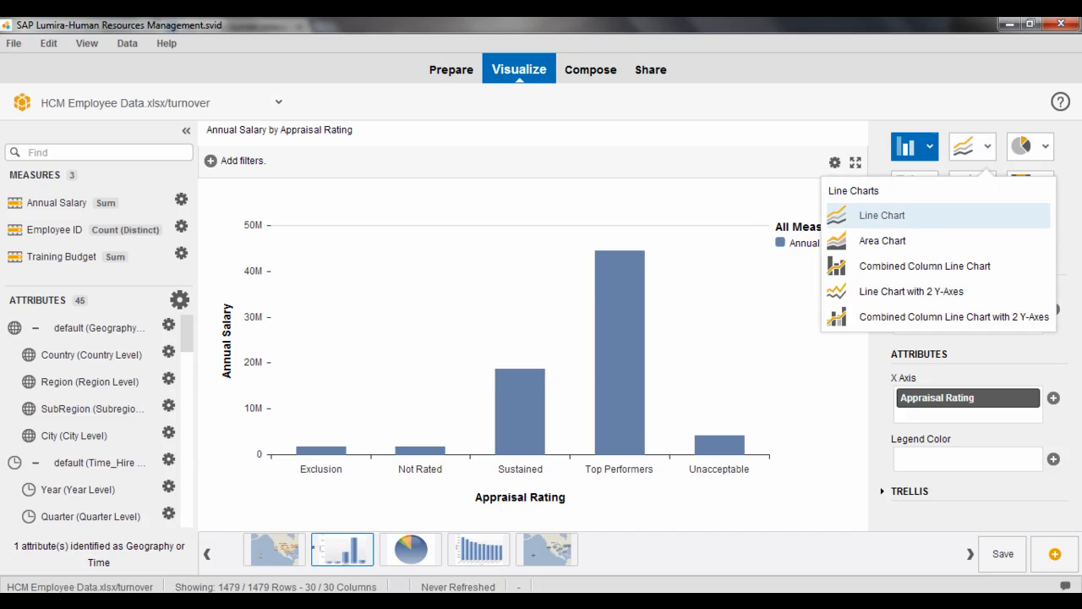
left_click(882, 215)
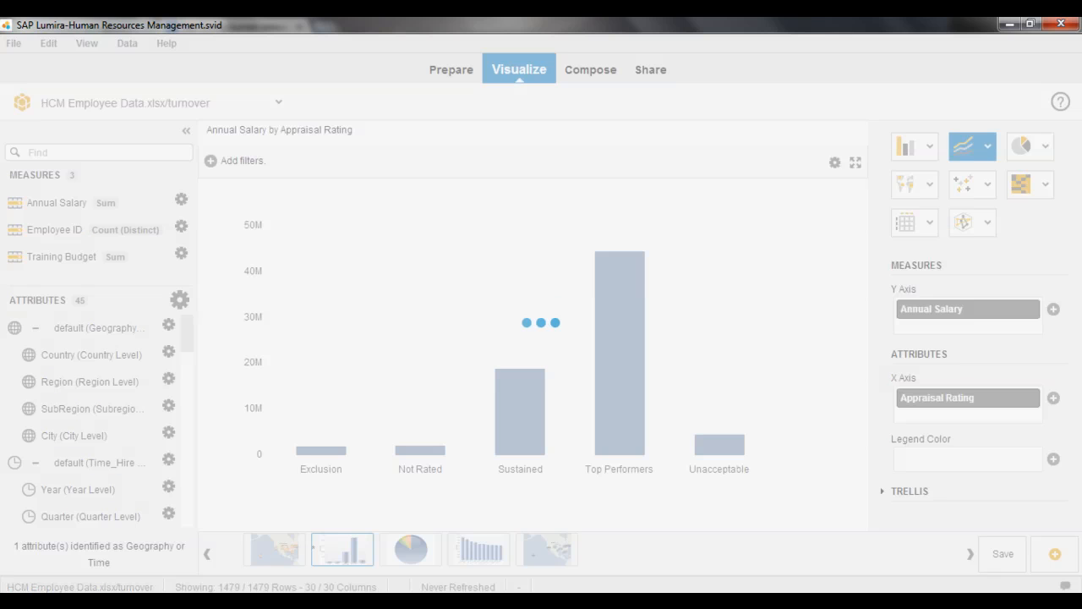
left_click(966, 146)
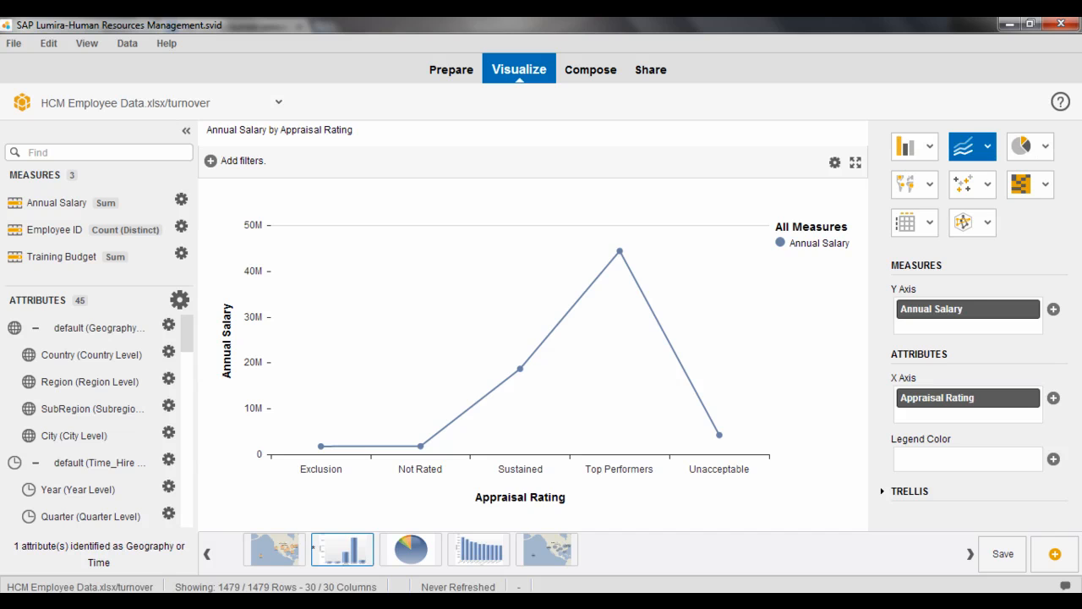
left_click(905, 147)
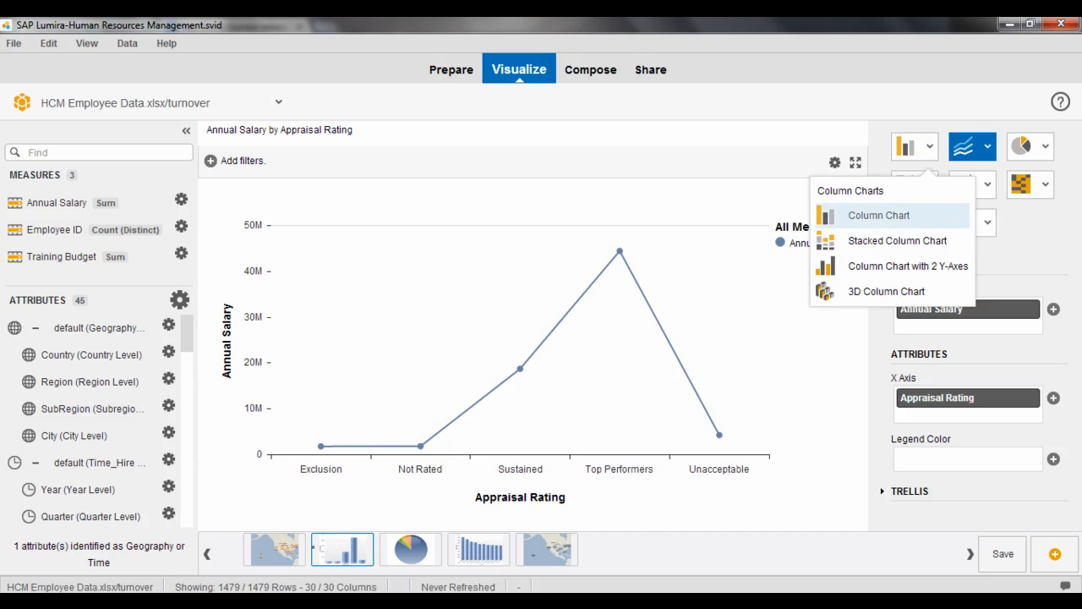
mouse_move(896, 241)
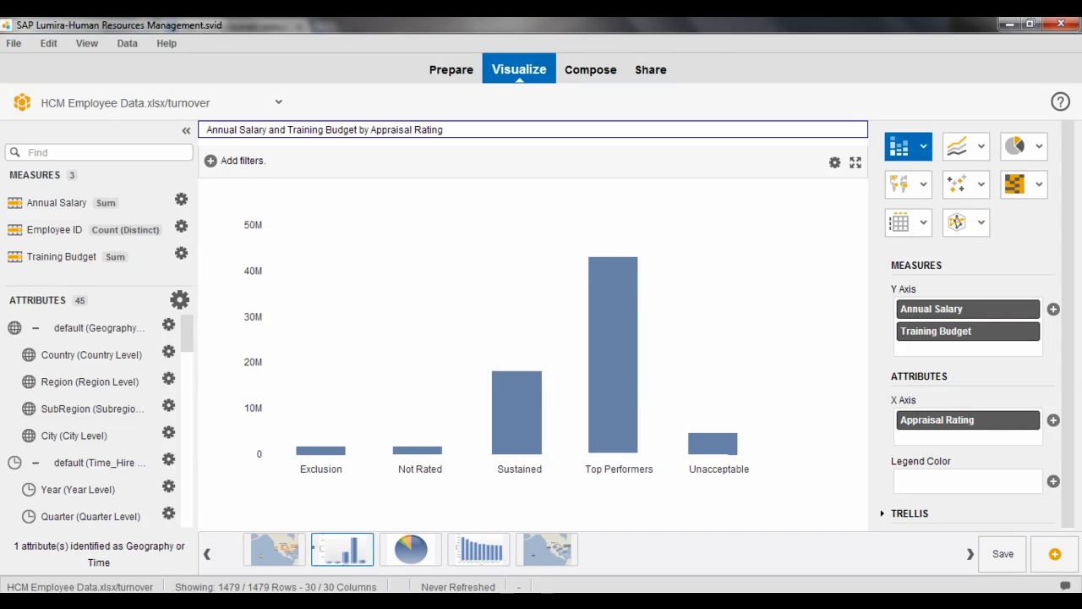
mouse_move(711, 439)
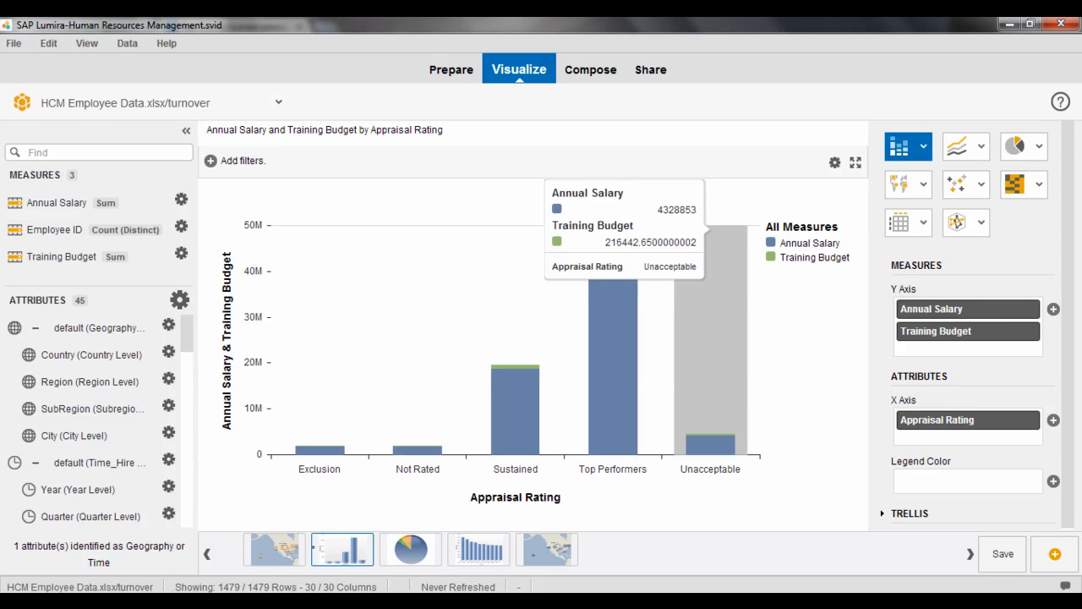
Step: Switch to Compose to build New Story 1 with the two bar charts
left_click(587, 69)
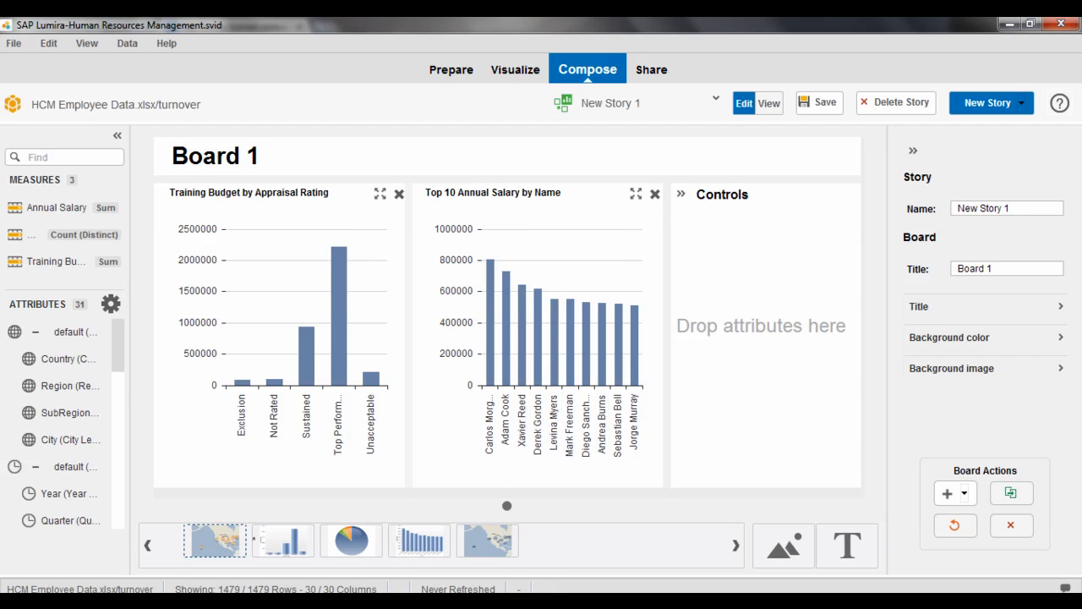
Step: Add Board 2 to New Story 1 holding the Annual Salary by Region map
left_click(949, 493)
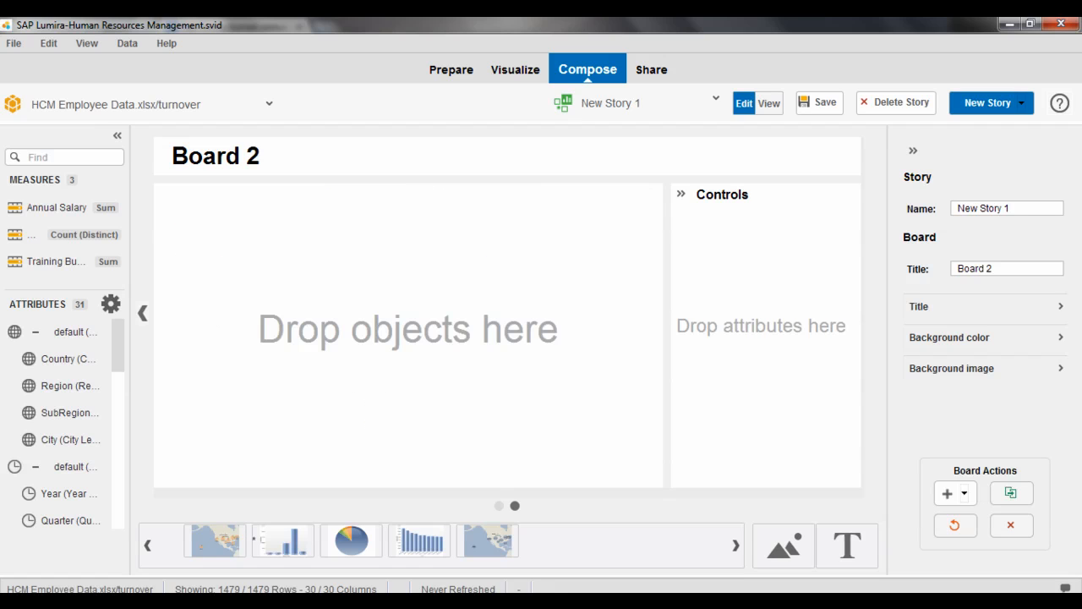
left_click(215, 540)
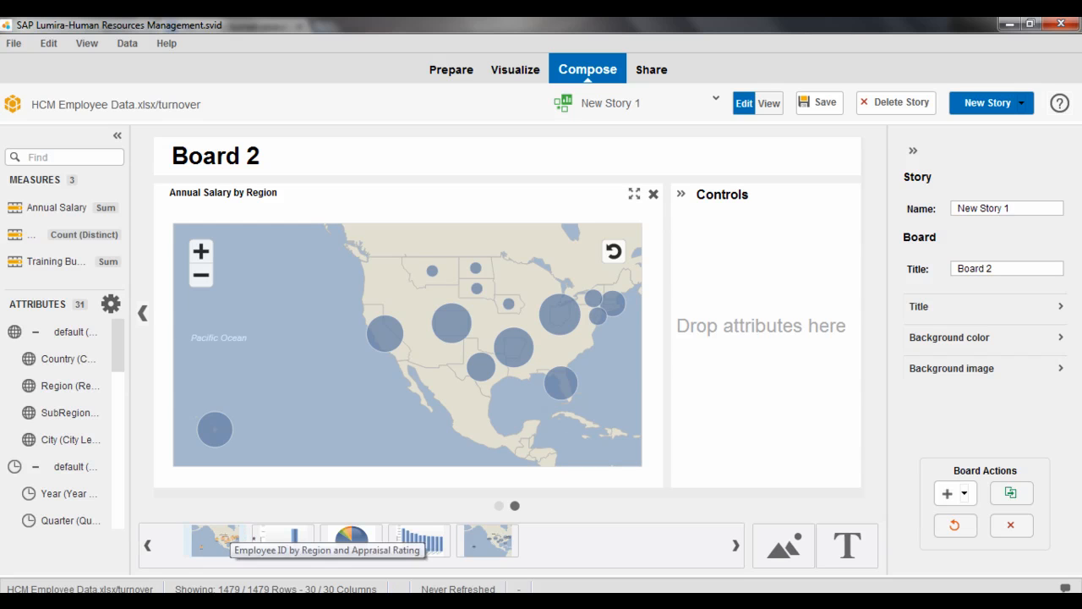
Step: Filter Board 2 to California with a Region control and go to Share
left_click(215, 541)
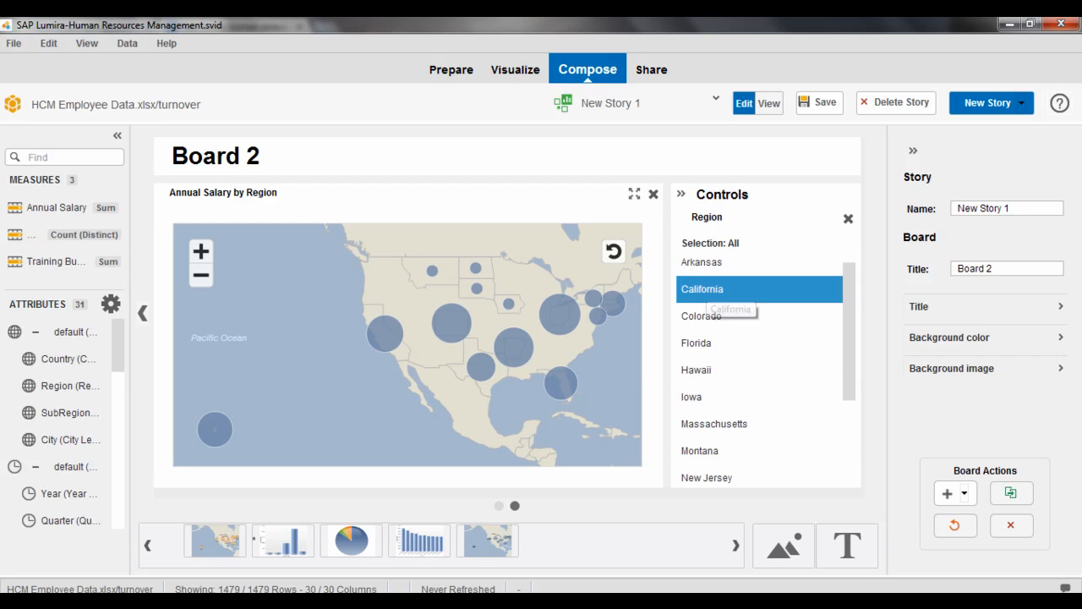
left_click(702, 289)
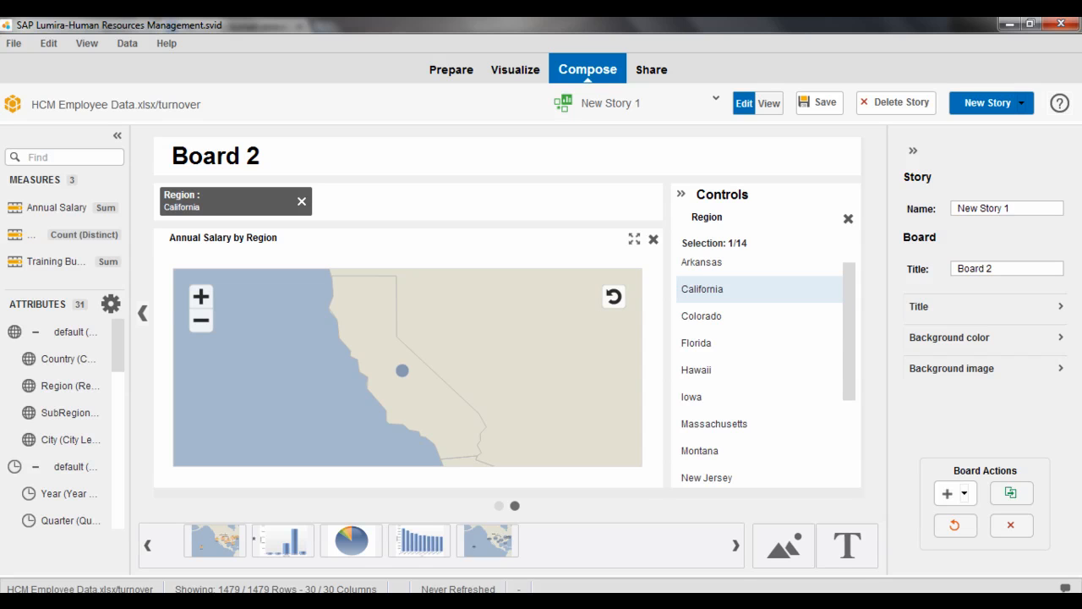
left_click(648, 69)
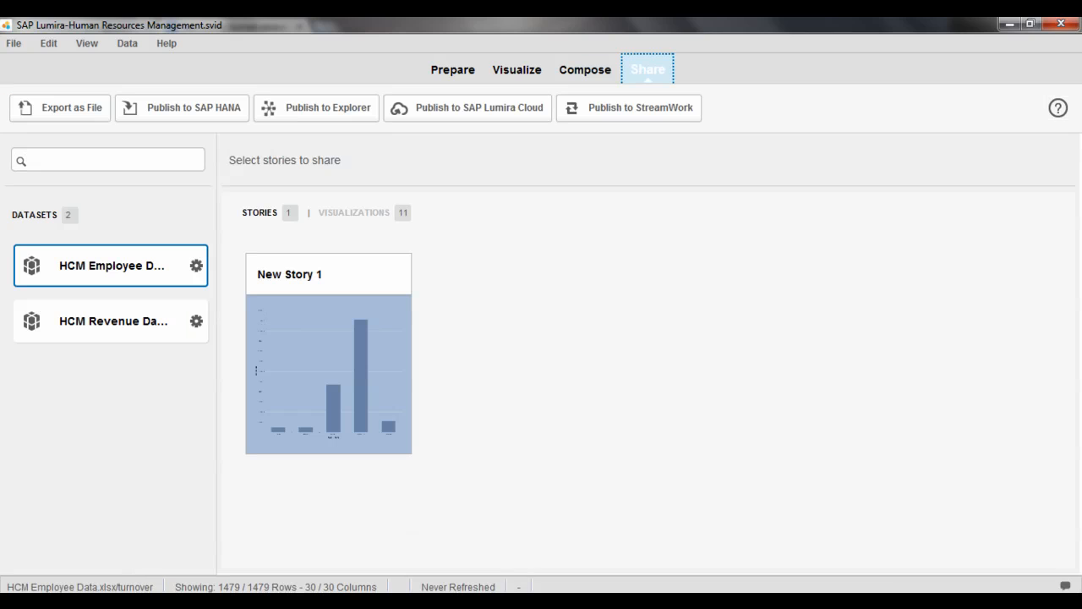
Step: Pick New Story 1 for publishing to SAP Lumira Cloud
left_click(647, 68)
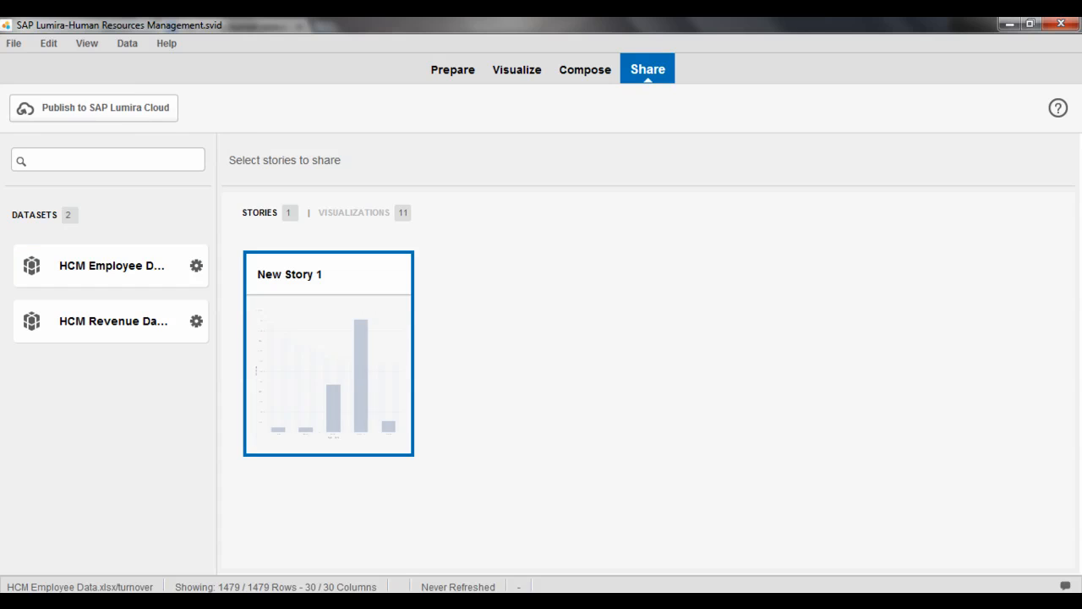
mouse_move(93, 108)
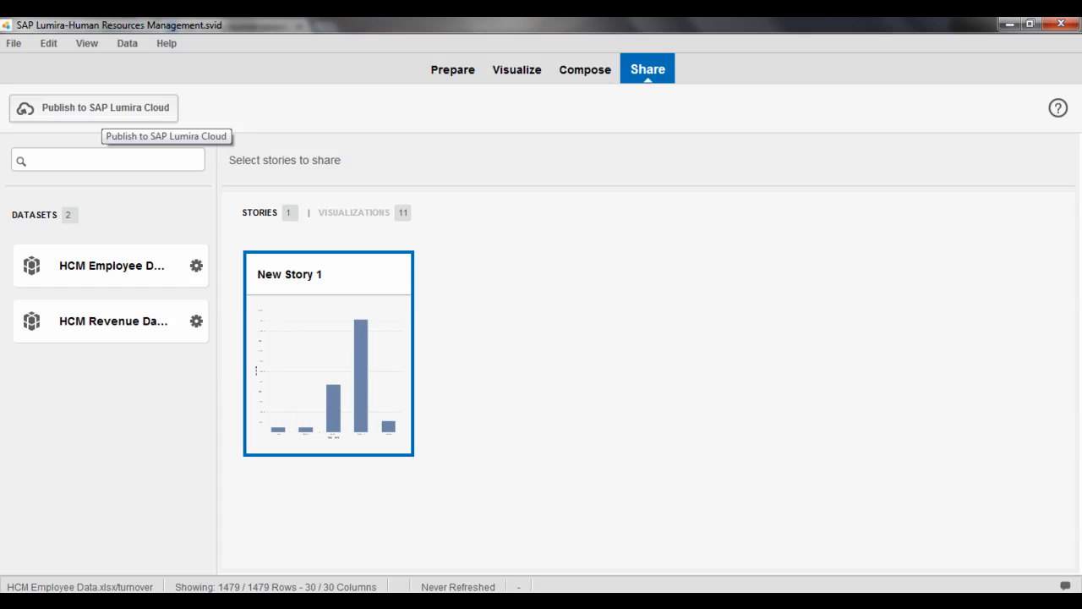